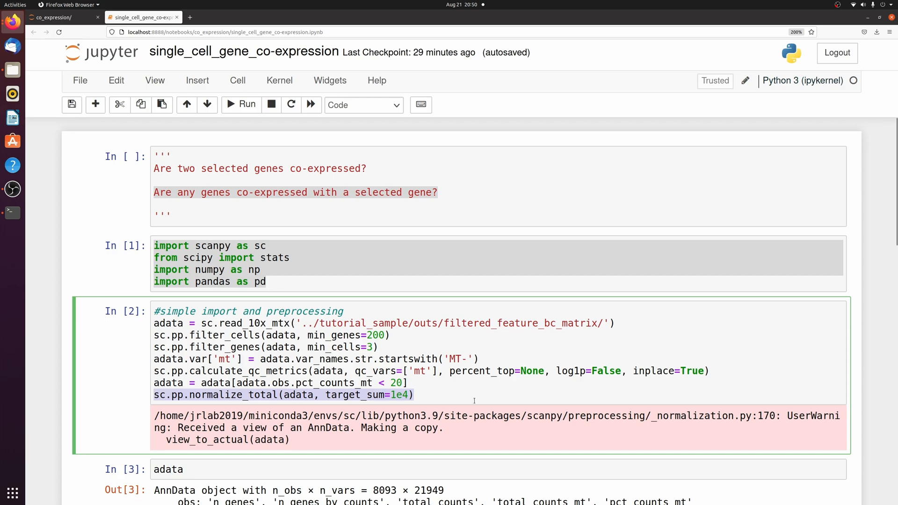
Check the adata object's 21949 genes and list adata.var_names in a new cell.
scroll(down, 3)
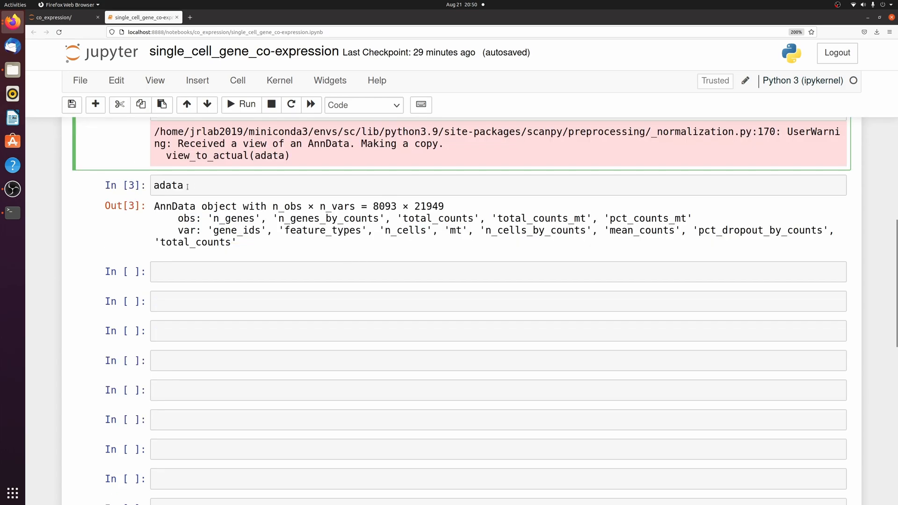
double_click(168, 186)
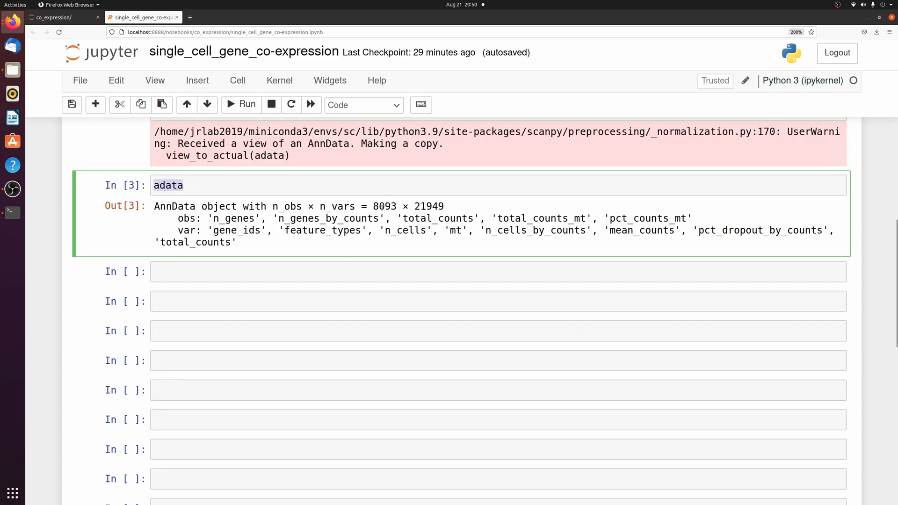
double_click(428, 206)
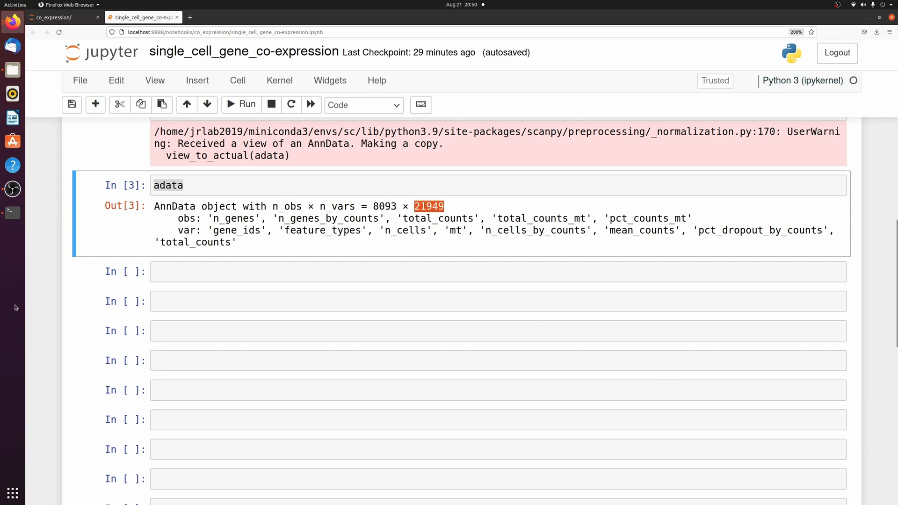
text(adata.var_names)
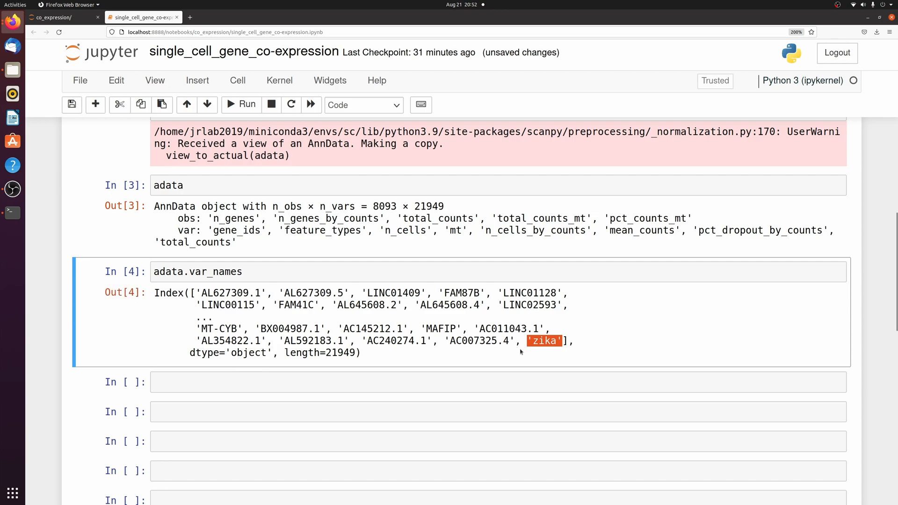
Find the index of 'zika' with np.where(adata.var_names == 'zika')[0][0] and store it as i1.
click(155, 271)
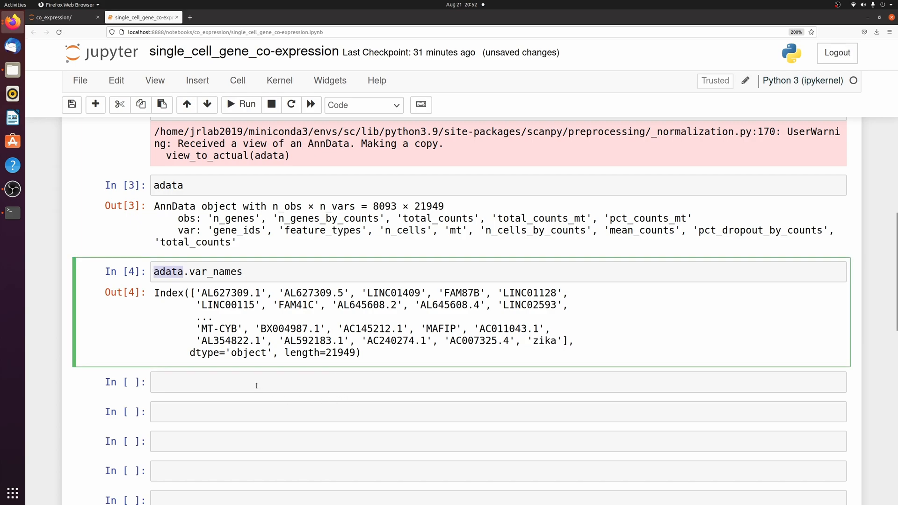
text(np.whe)
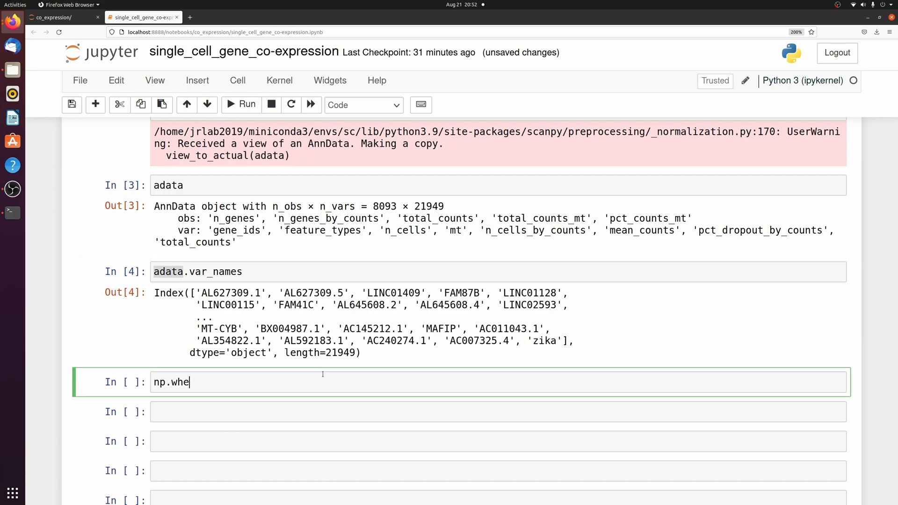
text(re(adata.var_names))
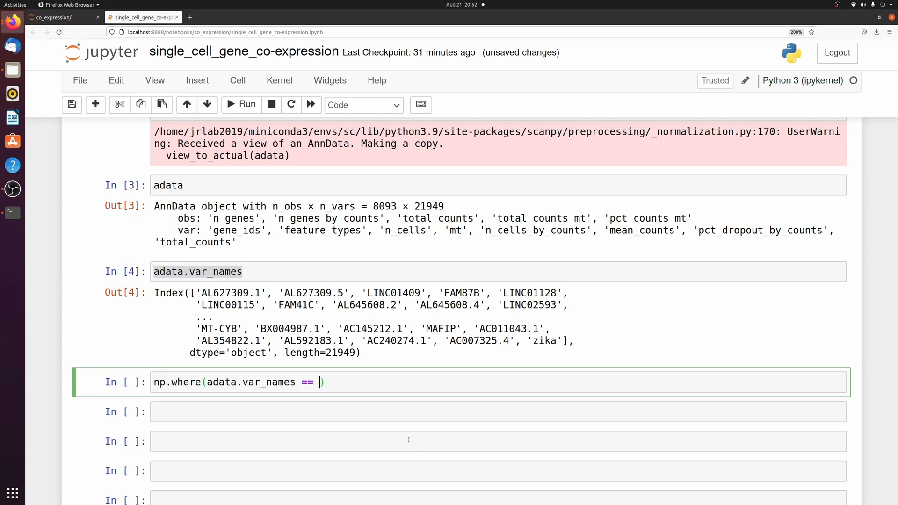
text('zika')
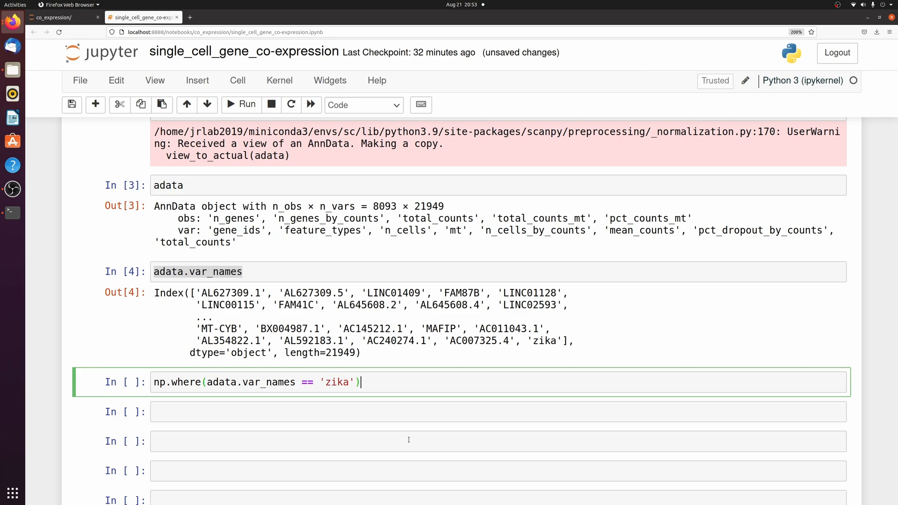
text([0][0)
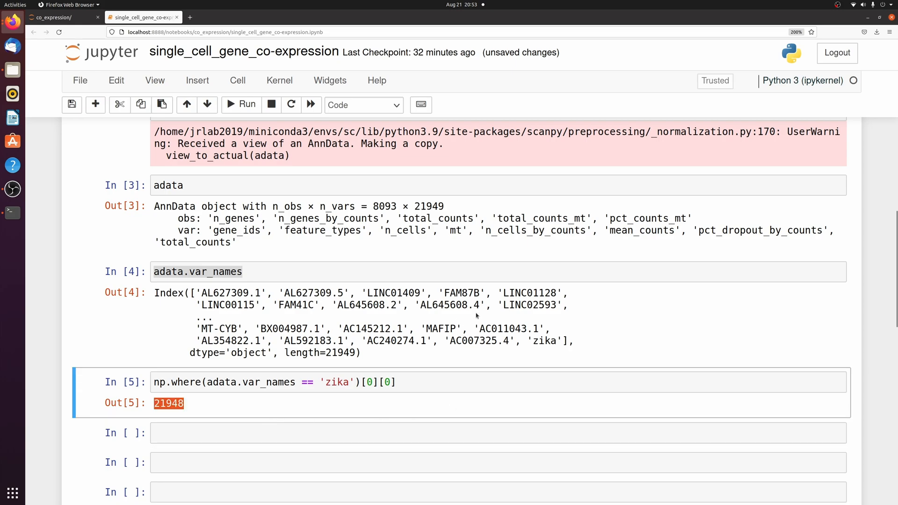
mouse_move(545, 341)
text(np.where(adata.var_names == 'IFITM1')[0][0)
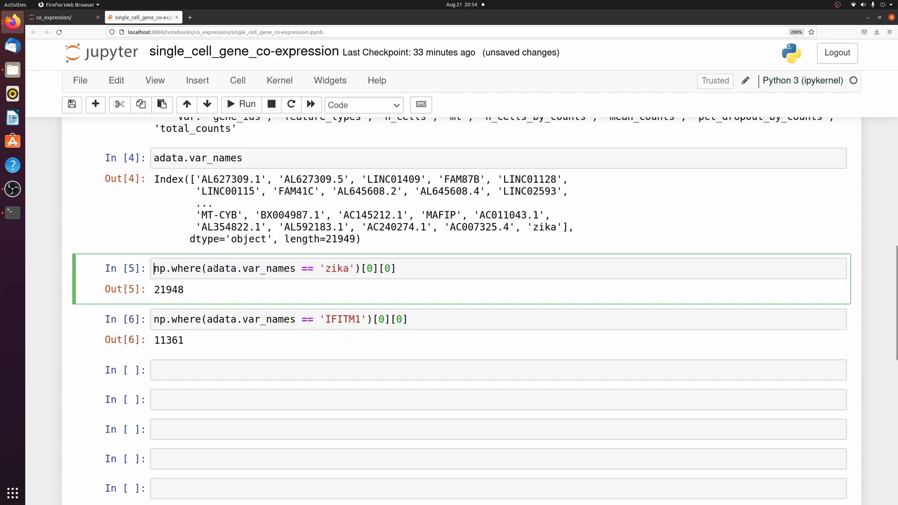
text(i1 =)
click(498, 319)
text(i2 = )
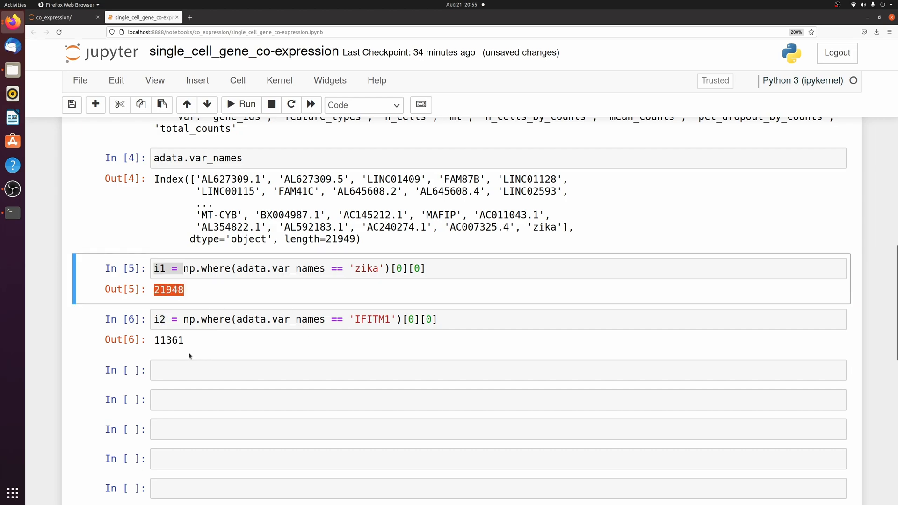
mouse_move(481, 350)
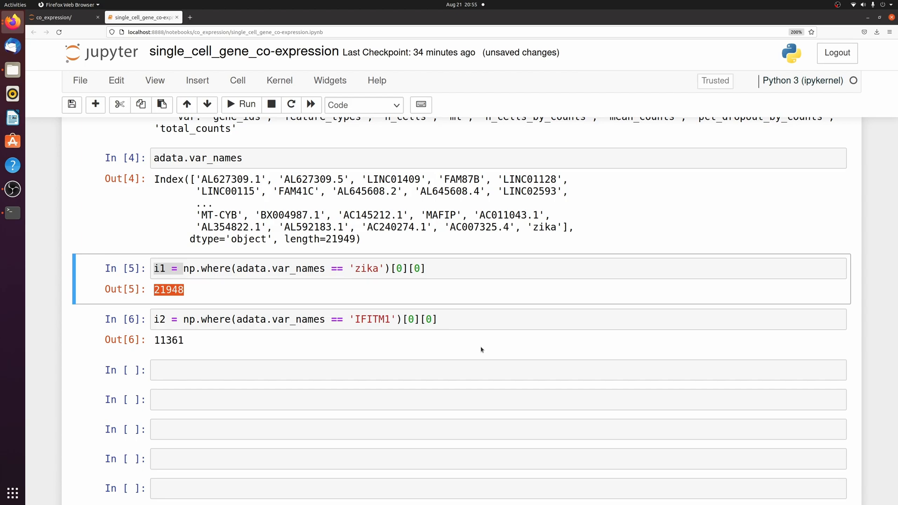
Inspect the 8093x21949 sparse adata.X and convert it with .toarray() into data.
text(adata.X)
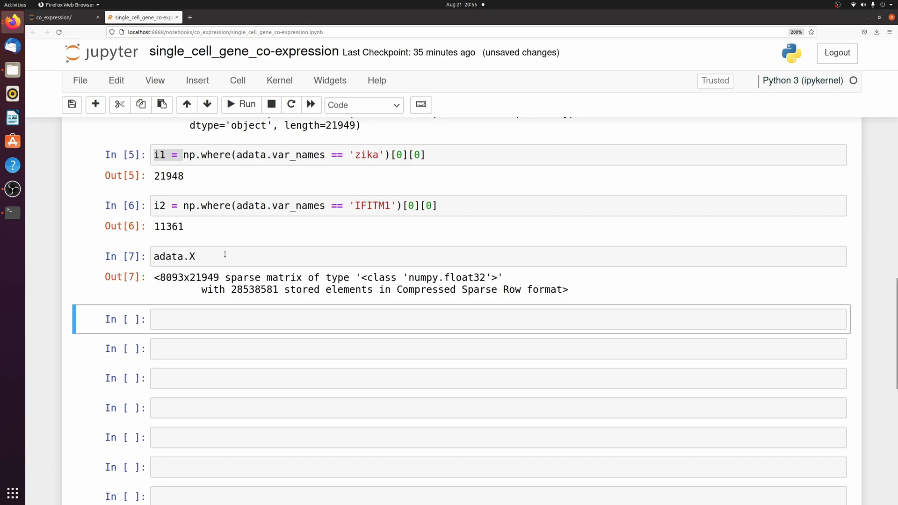
drag(159, 277, 292, 278)
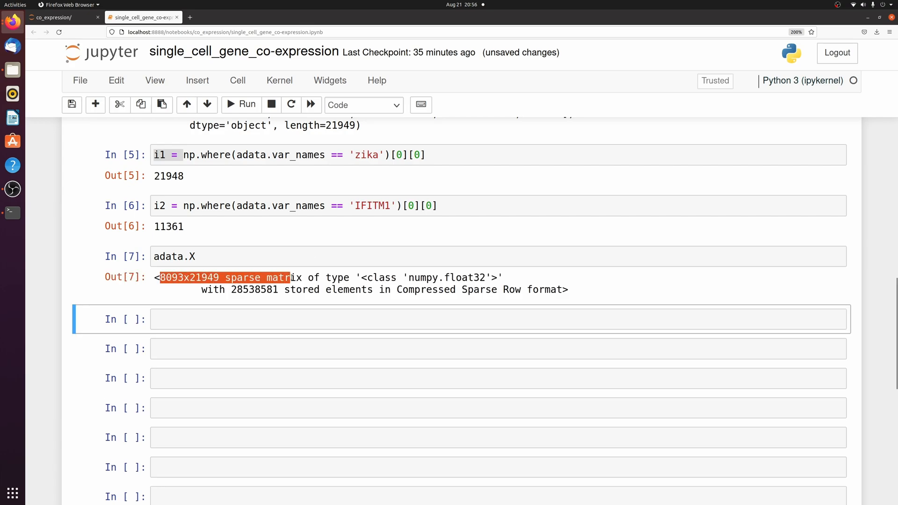
click(451, 289)
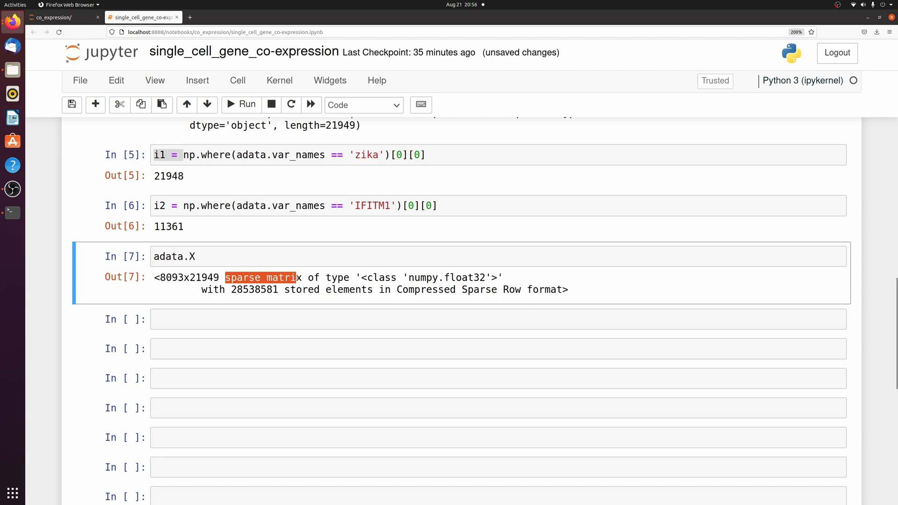
text(.toarray()
text(data.shape)
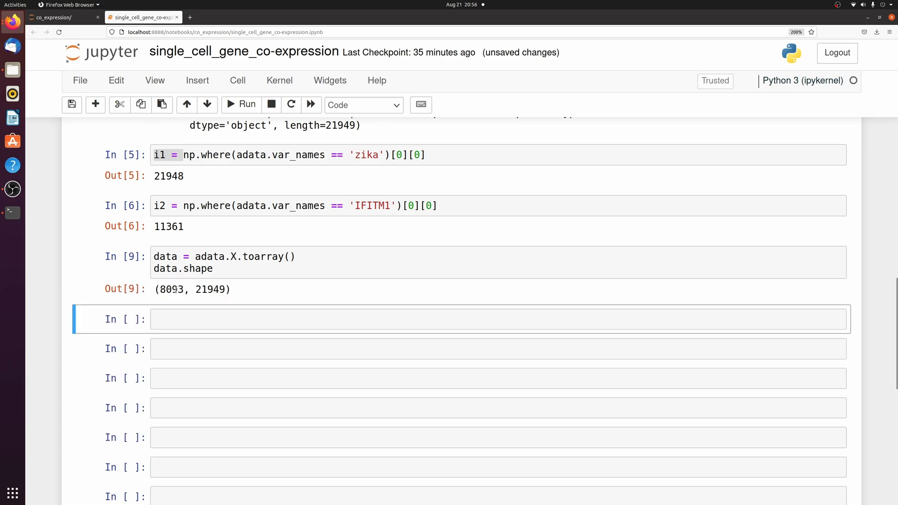
double_click(209, 289)
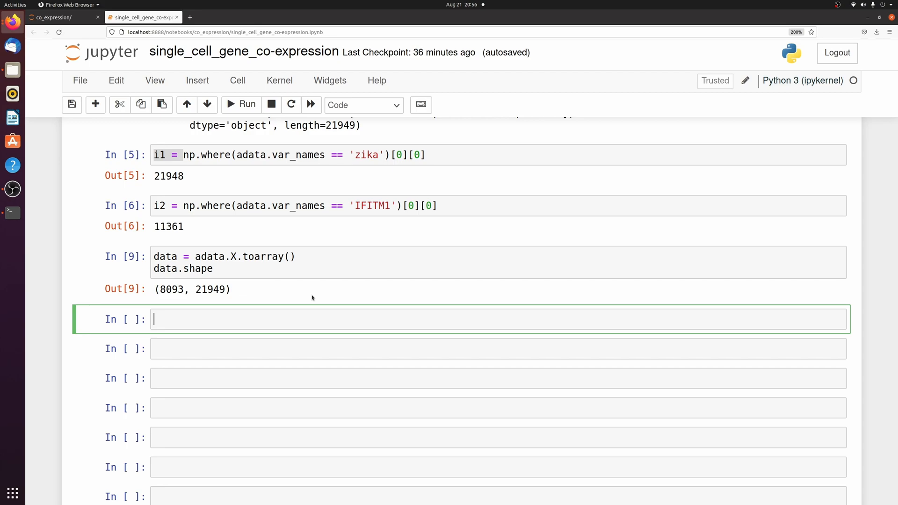
Display the zika expression column with data[:, i1].
text(data[])
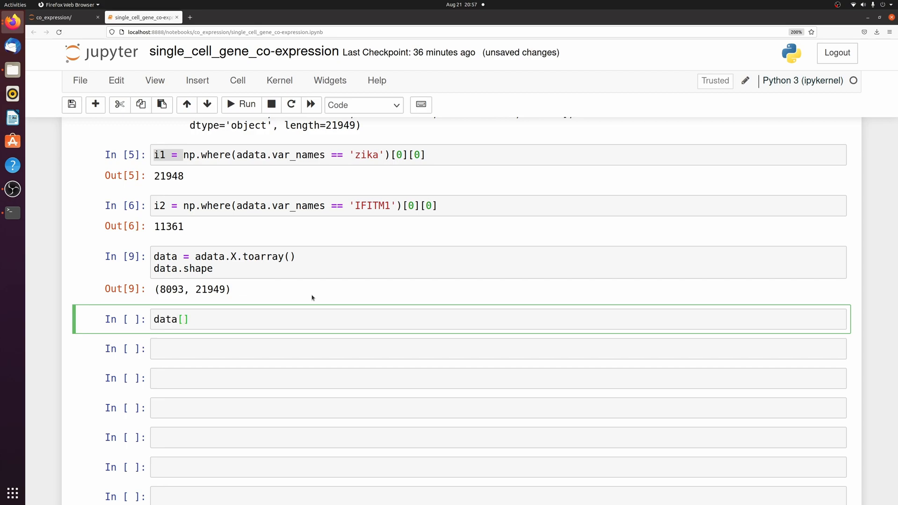
text(:,)
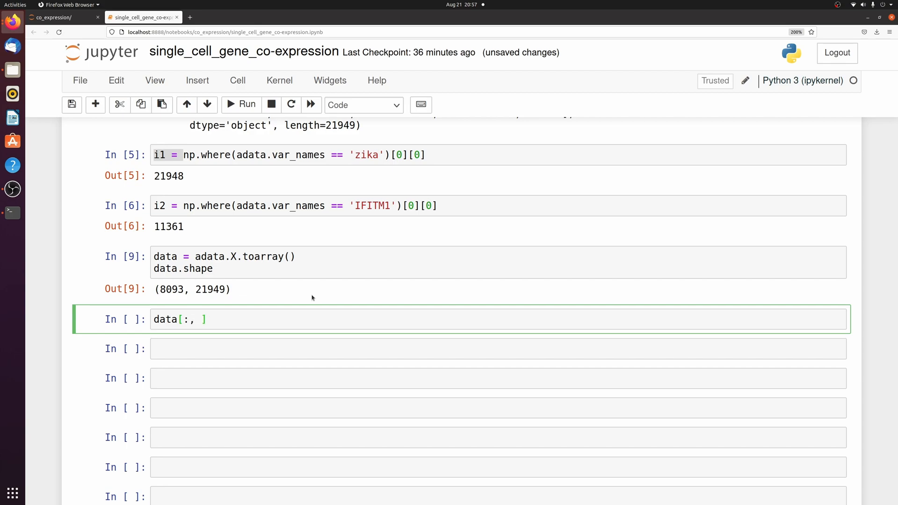
text(i1)
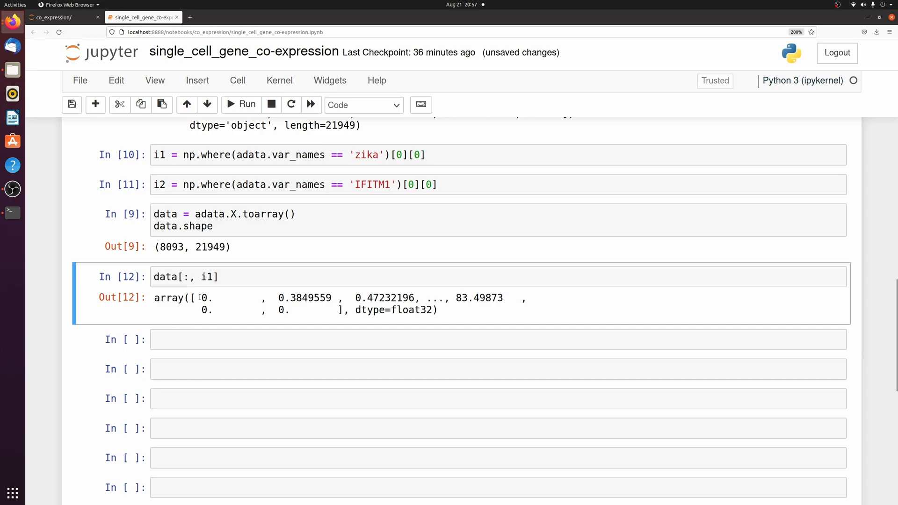
Compute stats.pearsonr between the zika and IFITM1 columns, giving r ≈ -0.004, p ≈ 0.72.
double_click(171, 247)
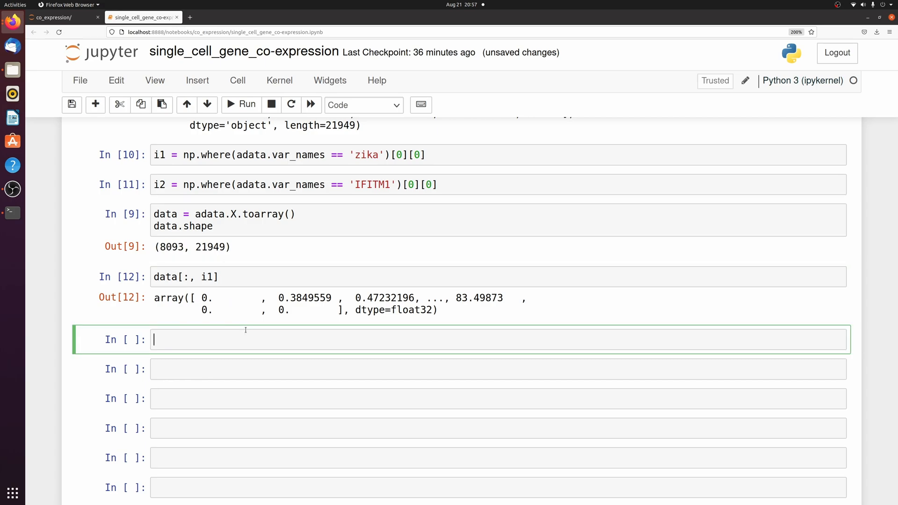
text(stats.pear)
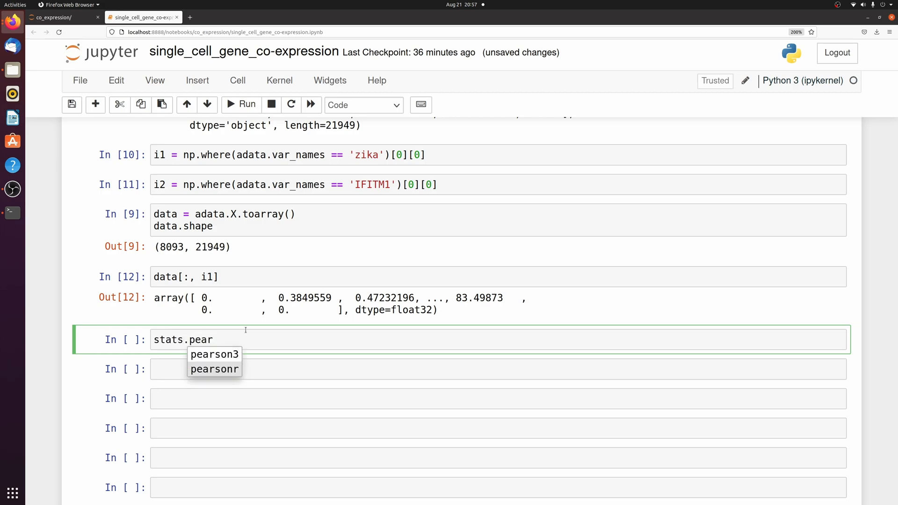
click(214, 368)
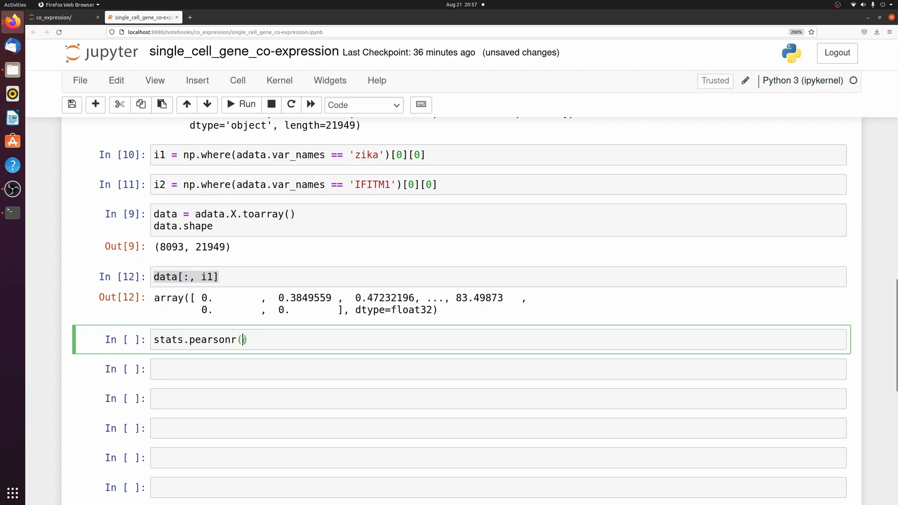
text(data[:, i1], data[:, i1])
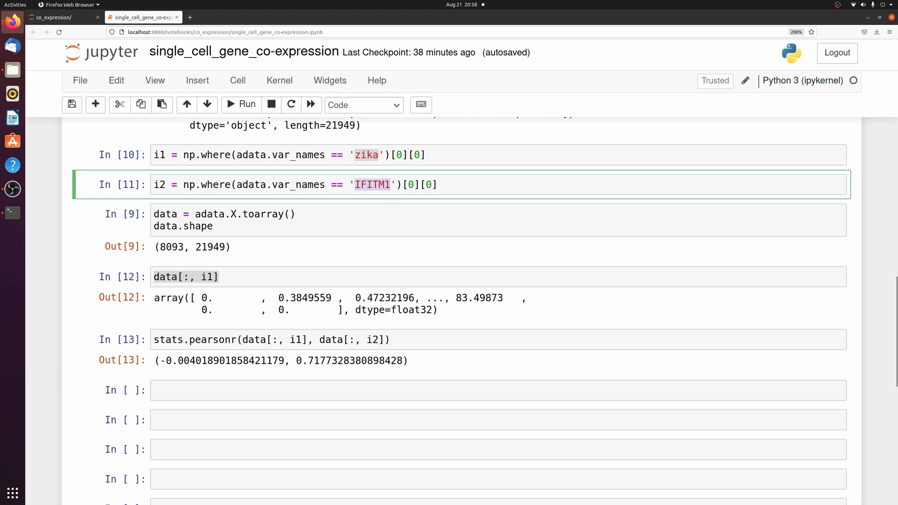
mouse_move(54, 185)
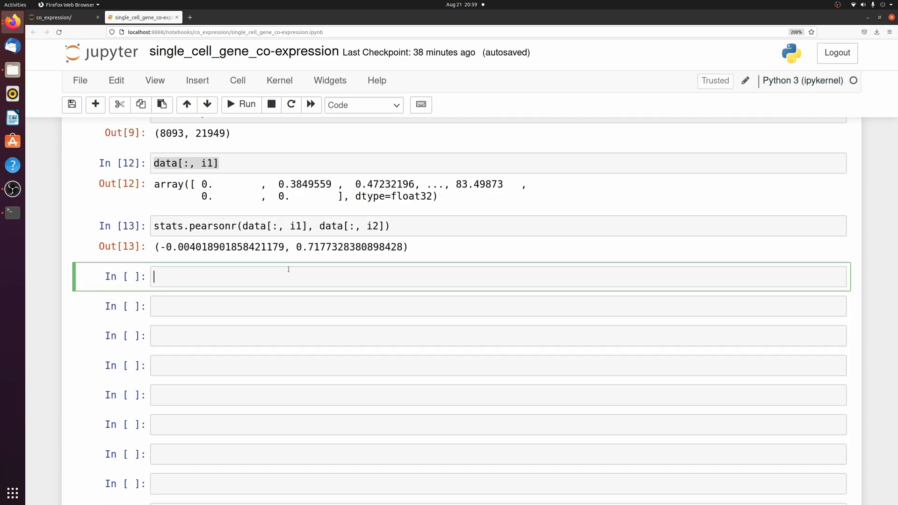
Write the for-gene loop computing pearsonr against zika and appending [gene, res[0], res[1]] to out.
text(for gene in adata.var_names)
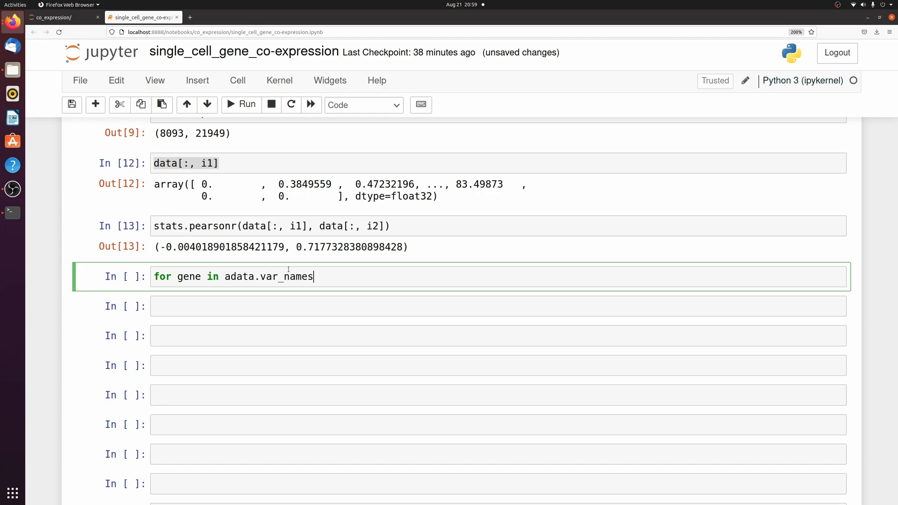
text(out = [)
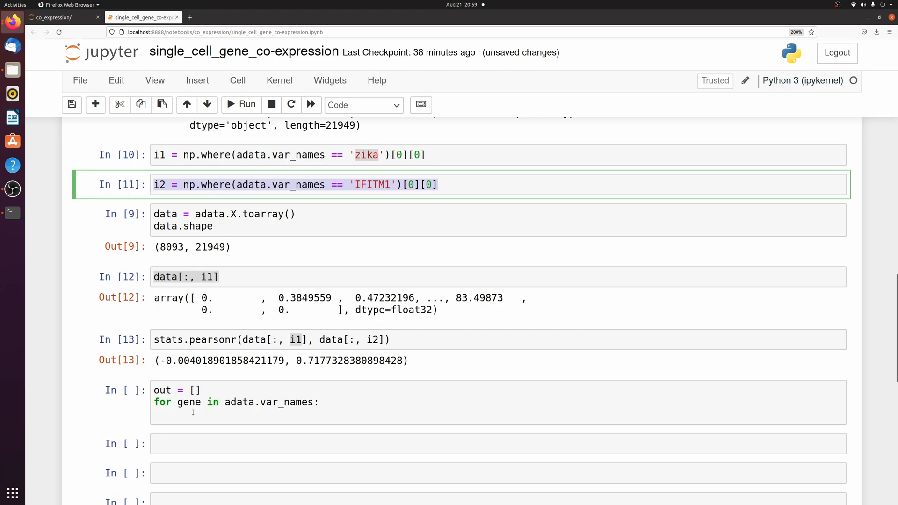
text(i2 = np.where(adata.var_names == 'IFITM1')[0][0])
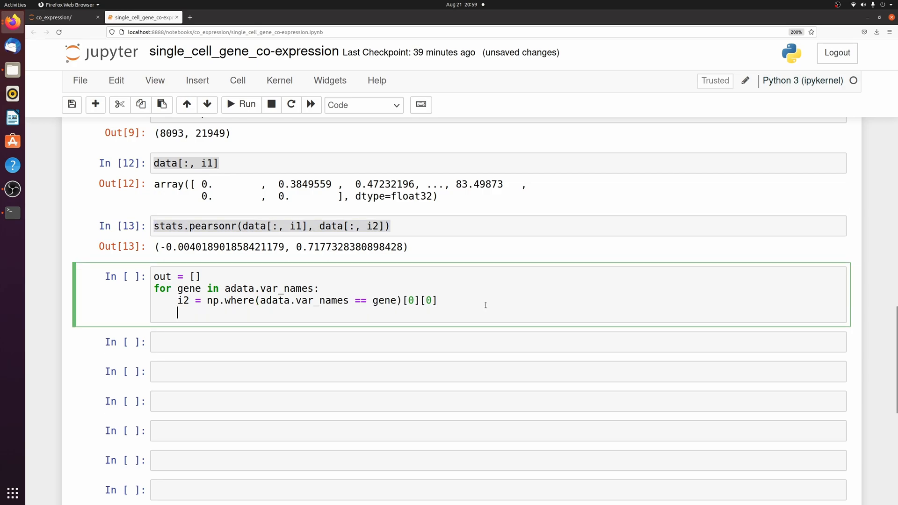
text(resstats.pearsonr(data[:, i1], data[:, i2]))
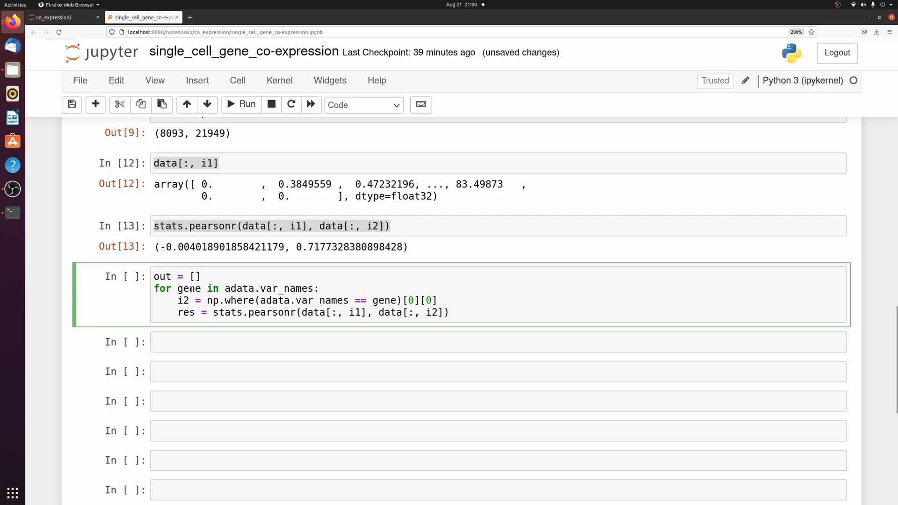
double_click(188, 288)
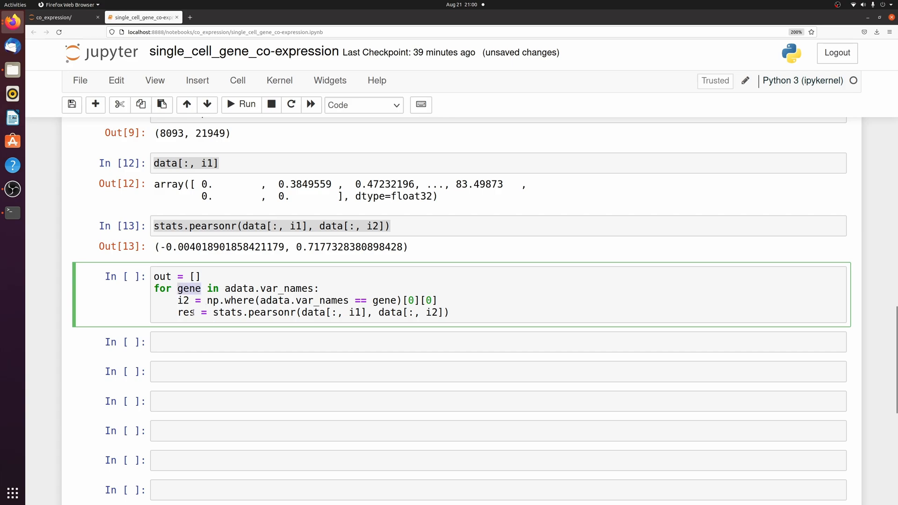
double_click(186, 311)
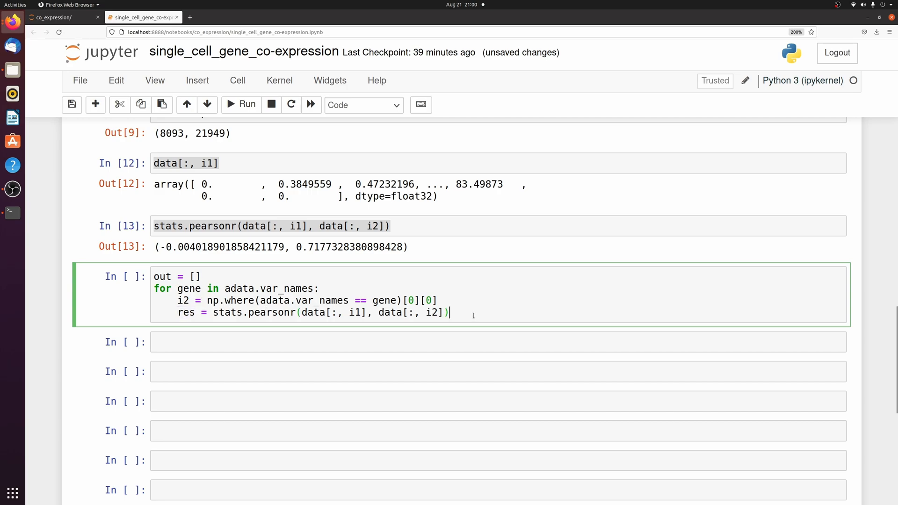
text(out.append([gene, res[0]]))
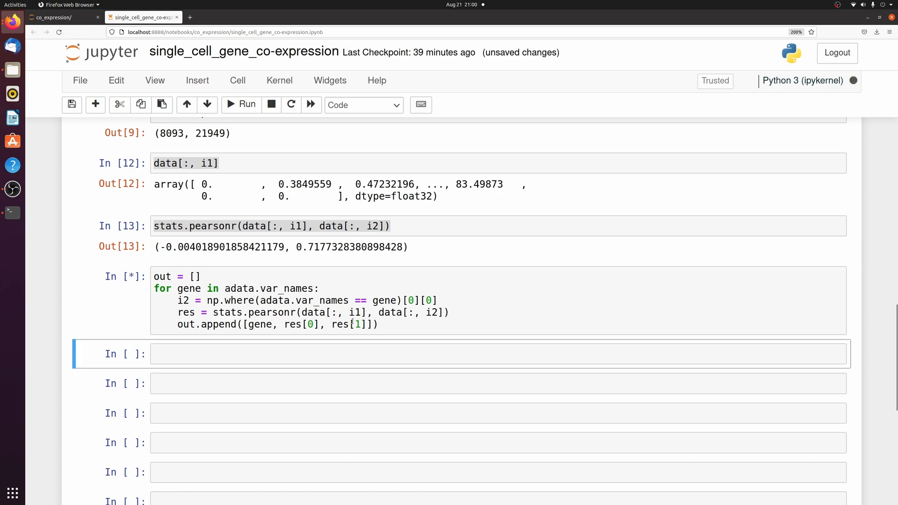
mouse_move(440, 339)
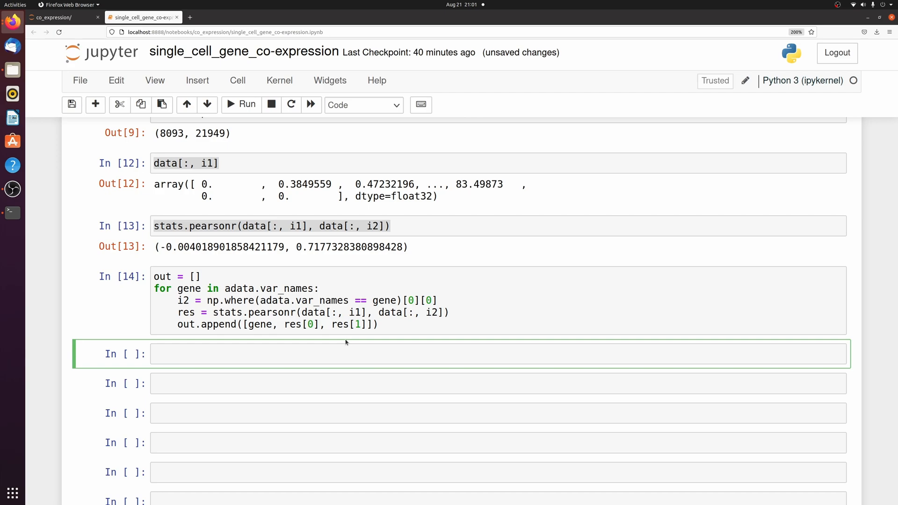
Build df = pd.DataFrame(out, columns=['gene','r','p']) and check zika's last row (r=1, p=0).
text(pd.DataFrame(out))
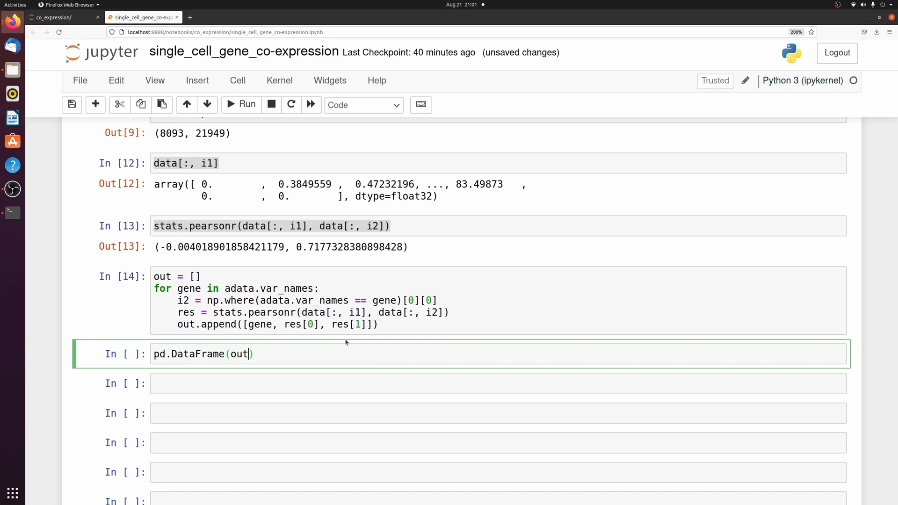
text(, columns = ['gene', 'r'])
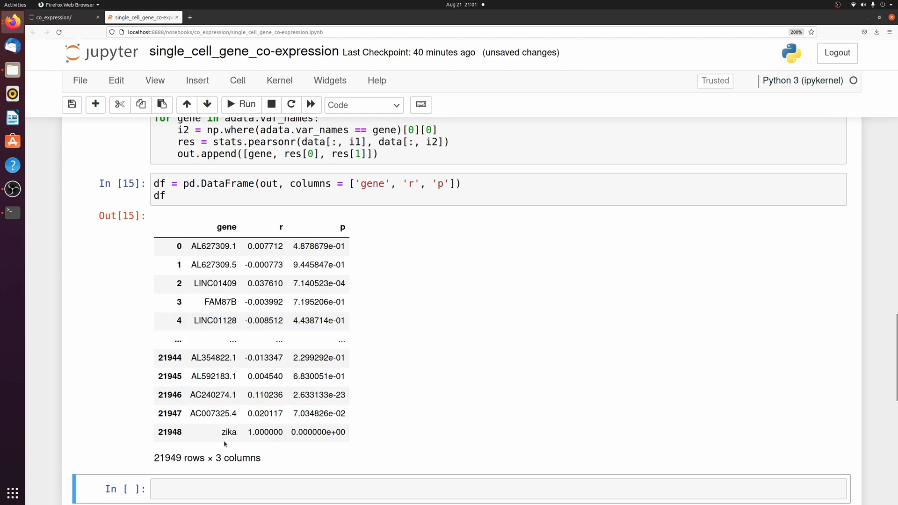
double_click(228, 432)
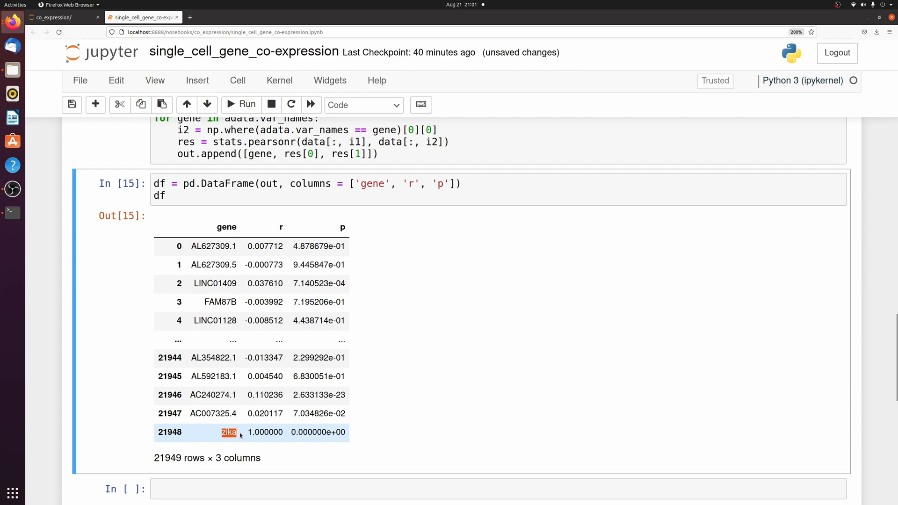
click(265, 432)
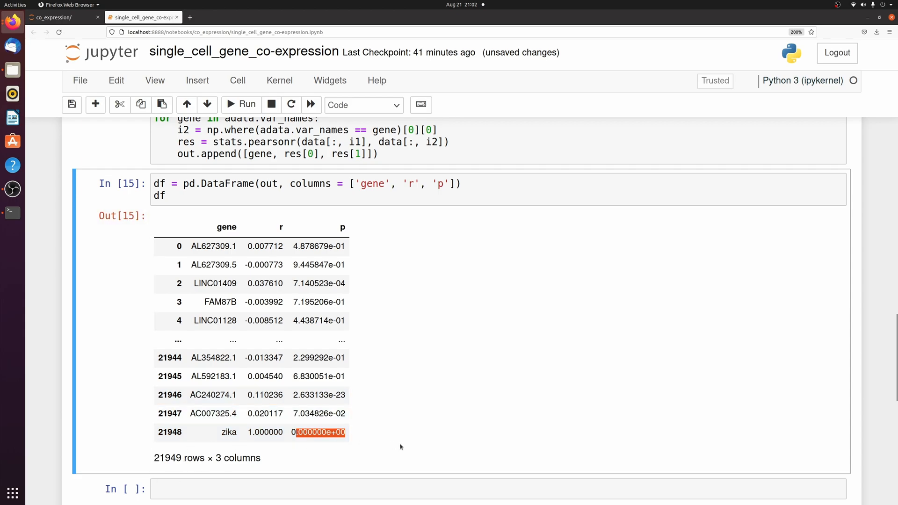
mouse_move(234, 449)
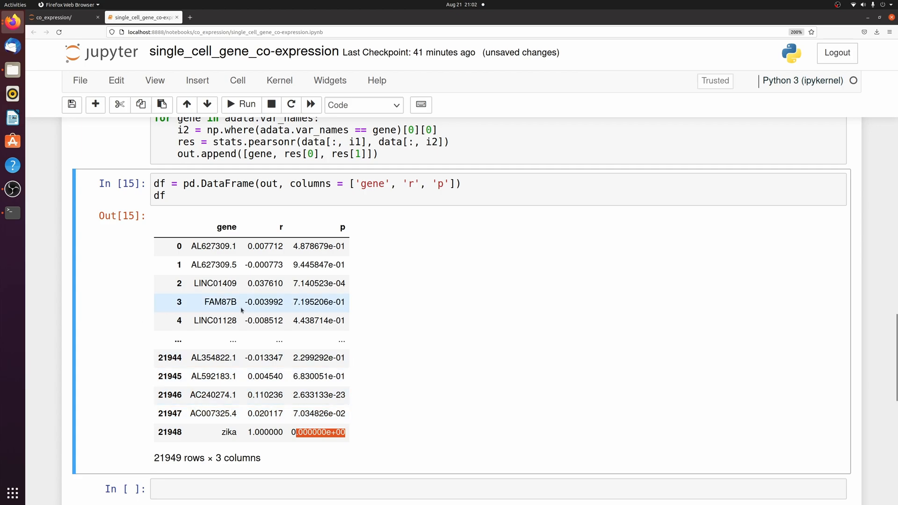
Add df['bon'] = df.p * len(df) and df['-log10_p'] = -np.log10(df.p).
text(df['bon'])
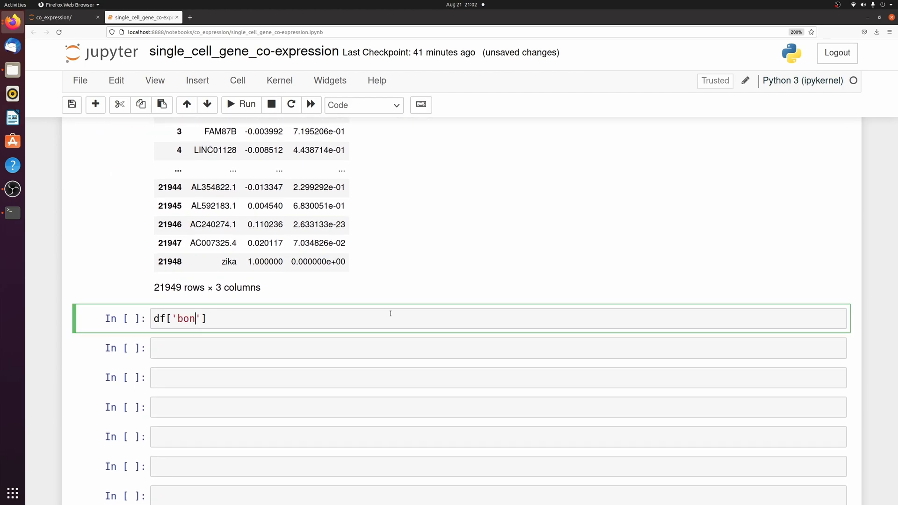
text(=)
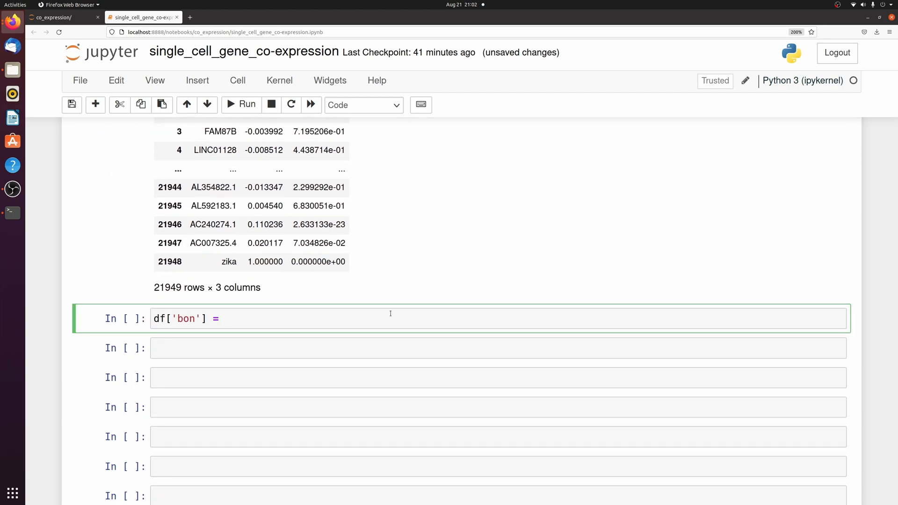
text(df.p *)
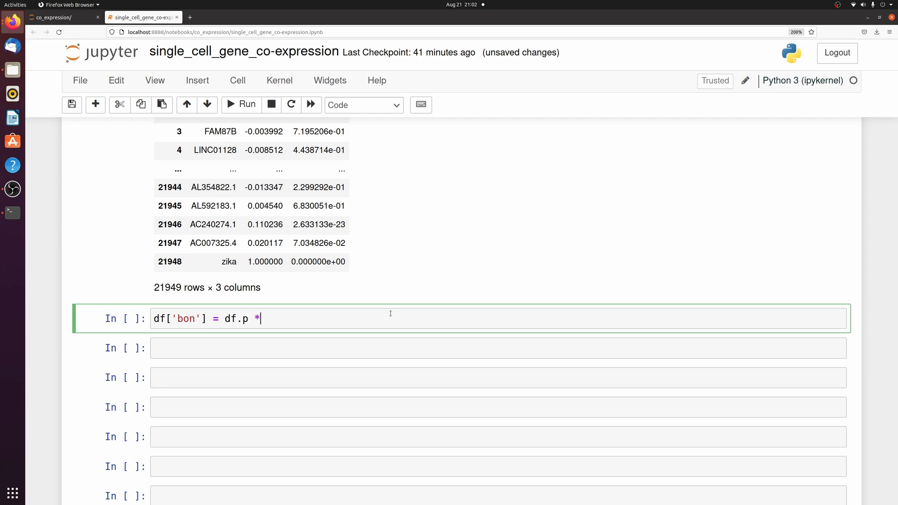
text(len(df))
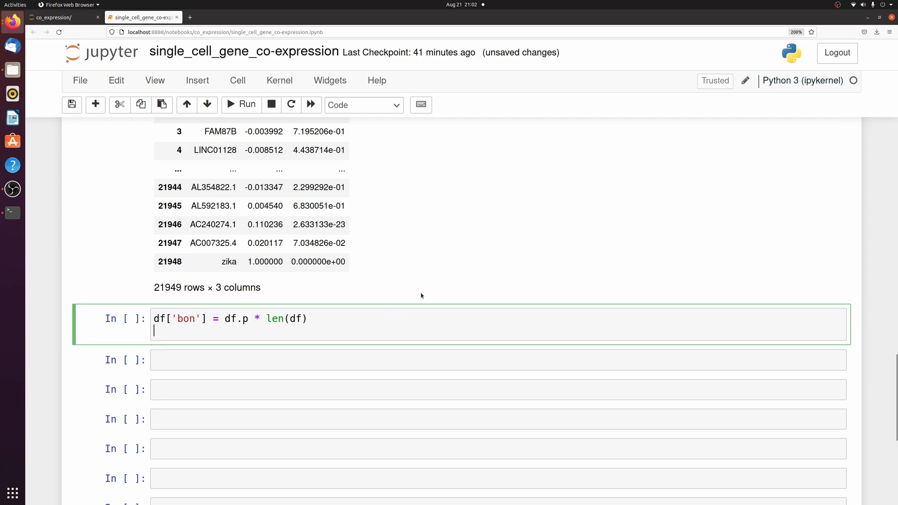
text(df[)
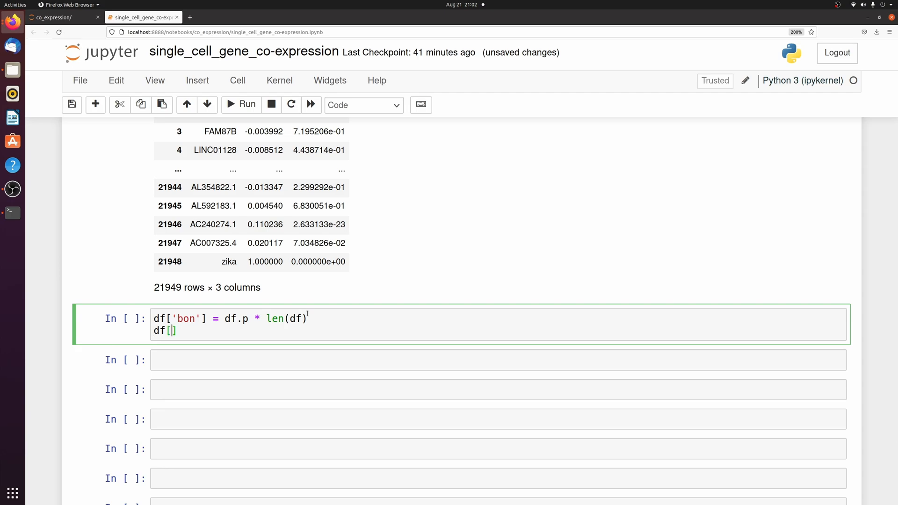
text('')
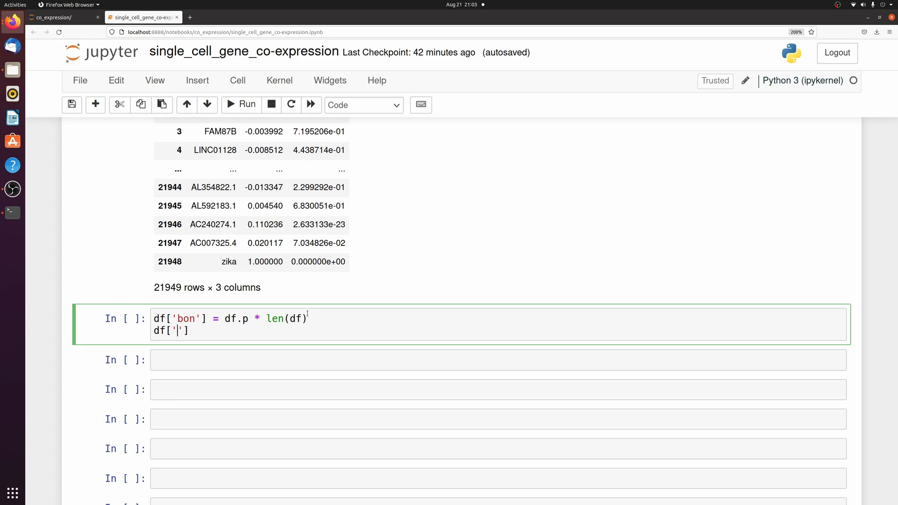
text(-log10_p)
text(df)
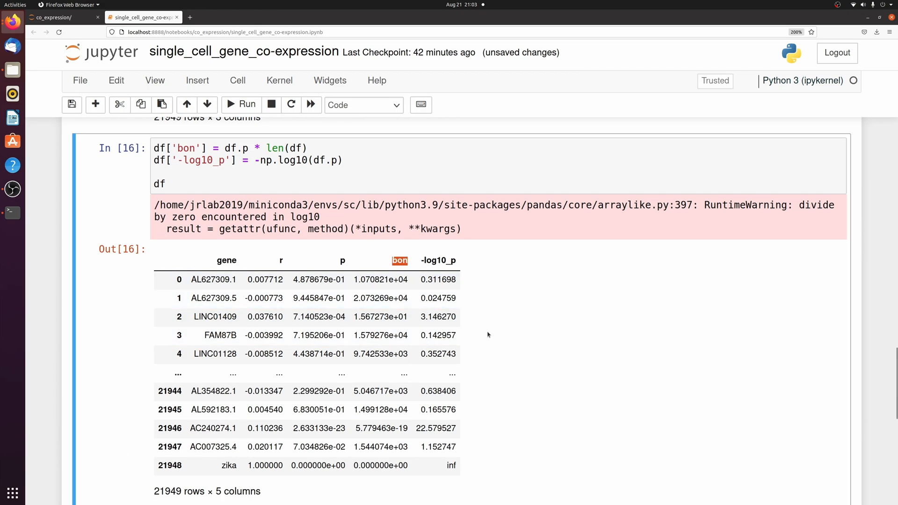
mouse_move(463, 367)
text(df[df.bon < 0.05])
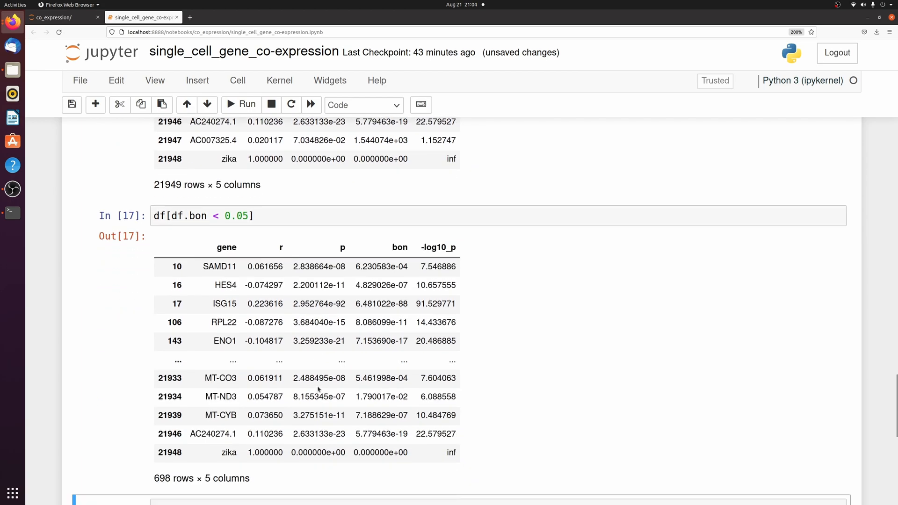
Filter with df[df.bon < 0.05], showing 698 significant genes.
scroll(down, 3)
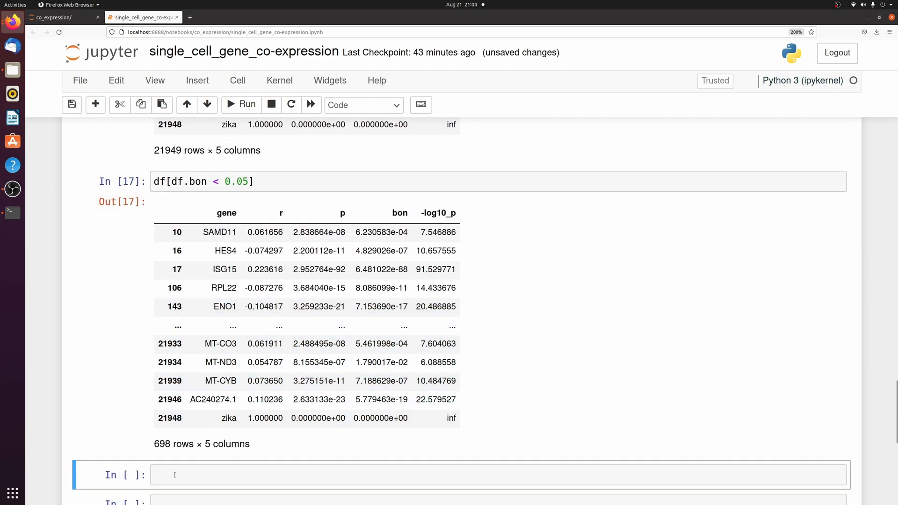
click(365, 418)
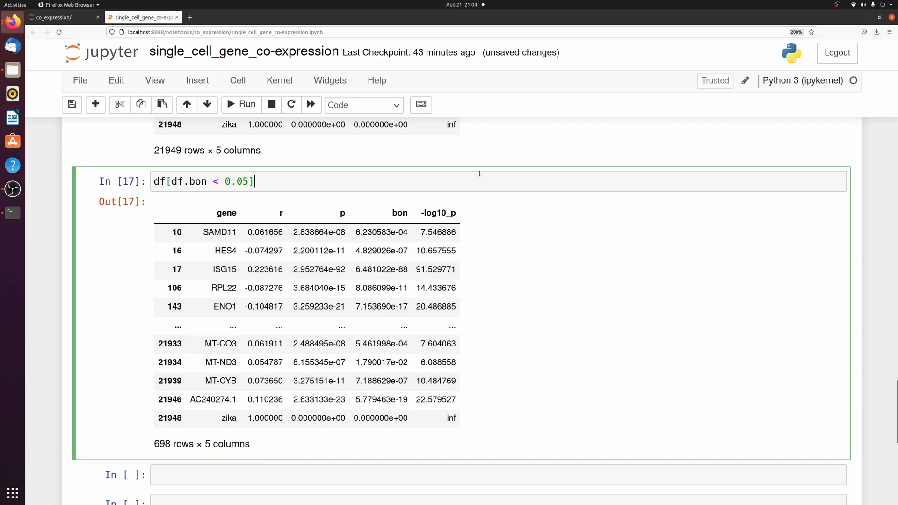
Reassign df to the filtered genes with .sort_values('bon').reset_index(drop=True), zika first, IFIT2 next.
text(.sort_values('bon').reset_index(drop = True)
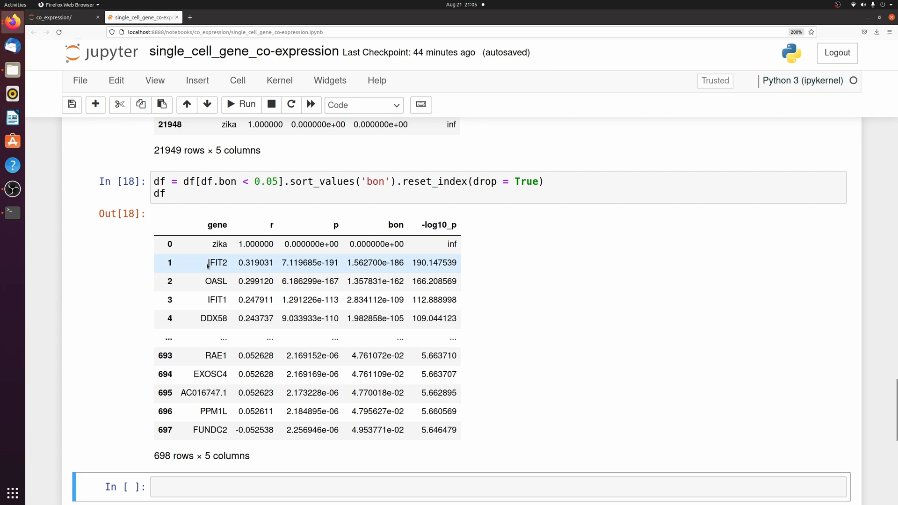
double_click(217, 299)
text(plt.figure(figsize)
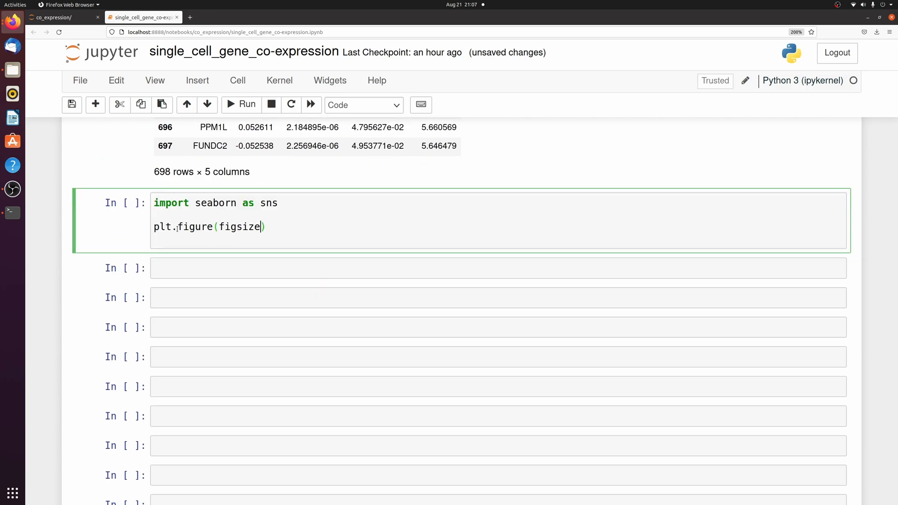
Plot sns.barplot of -log10_p for df[1:16] in grey at figsize (3,5).
text(= (3,5)))
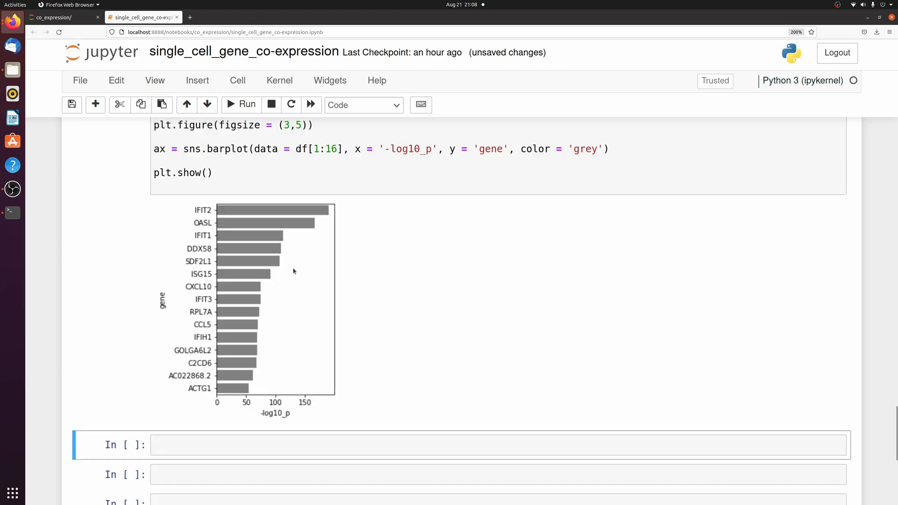
mouse_move(313, 378)
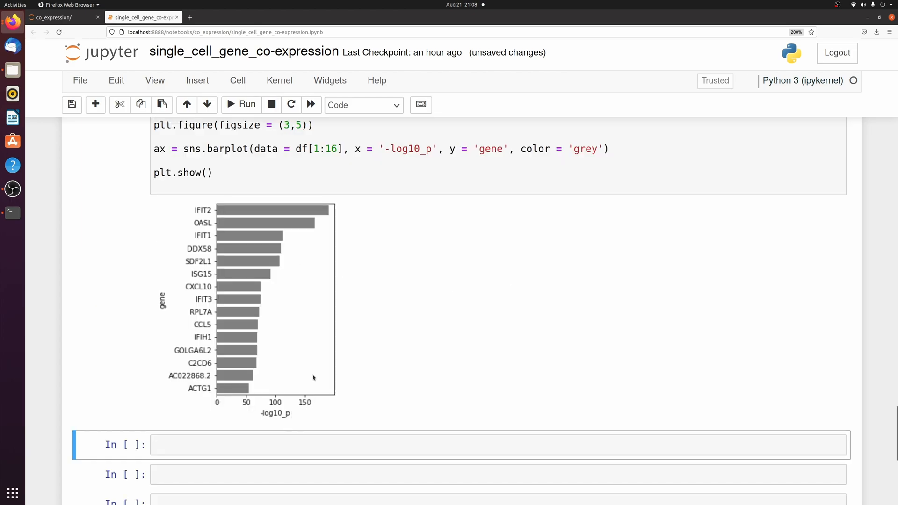
mouse_move(291, 255)
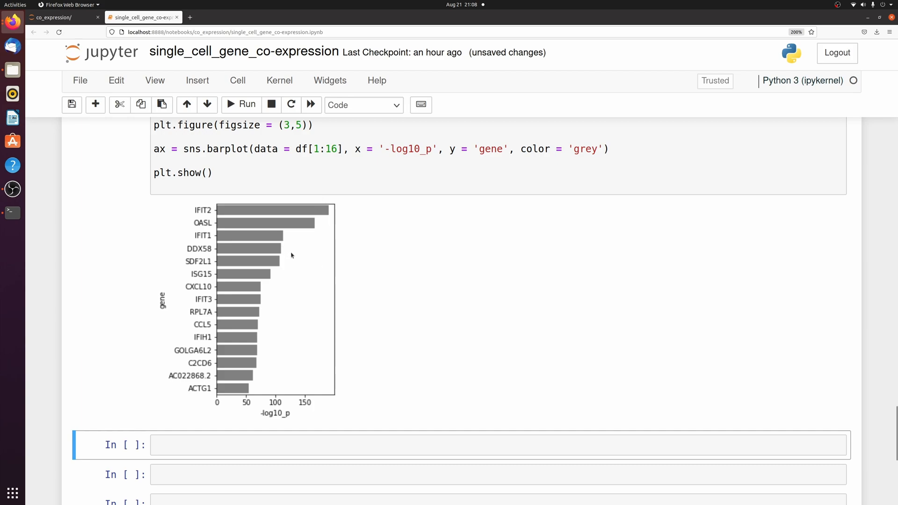
mouse_move(314, 270)
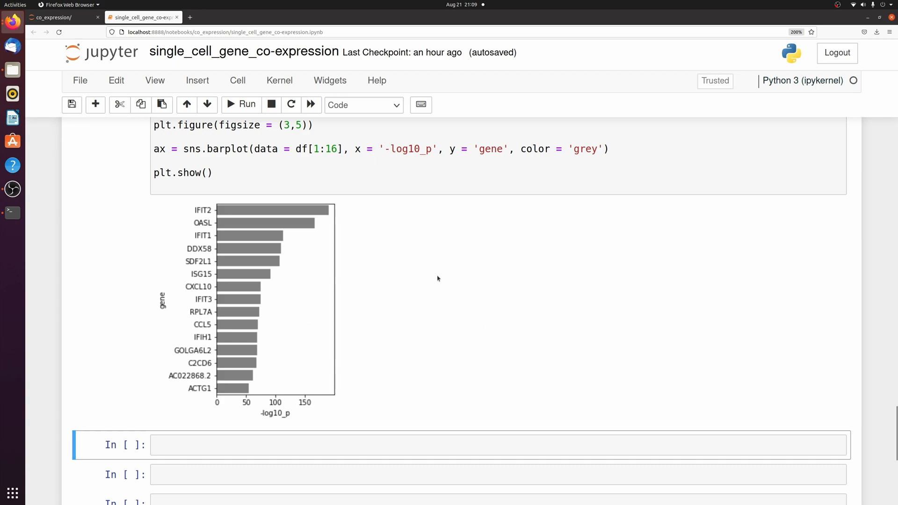
mouse_move(221, 279)
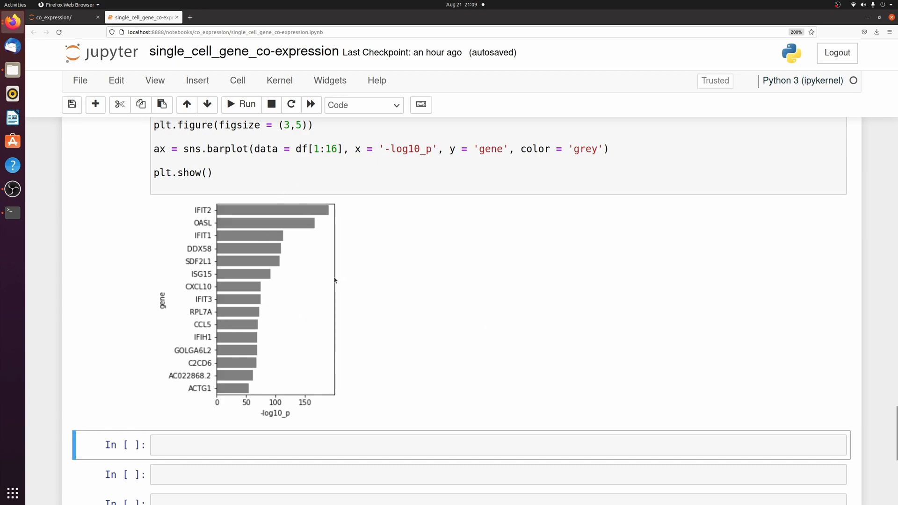
mouse_move(362, 370)
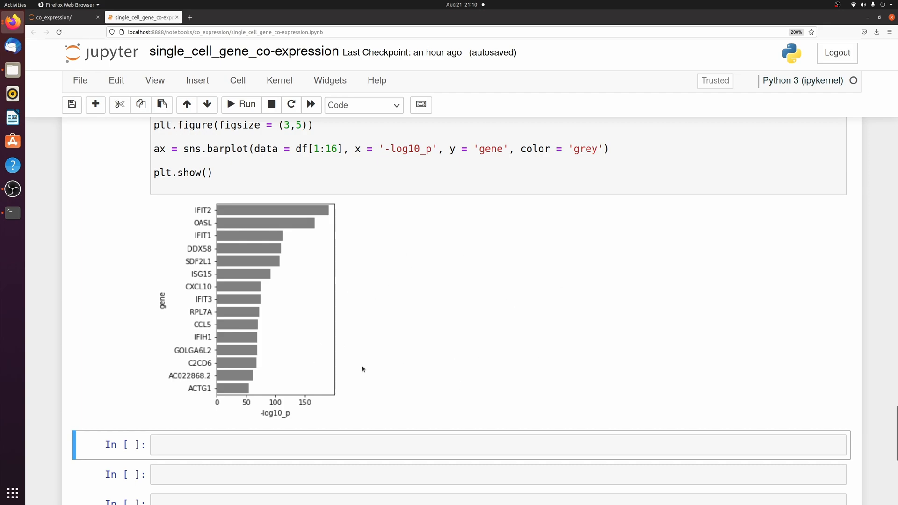
mouse_move(536, 287)
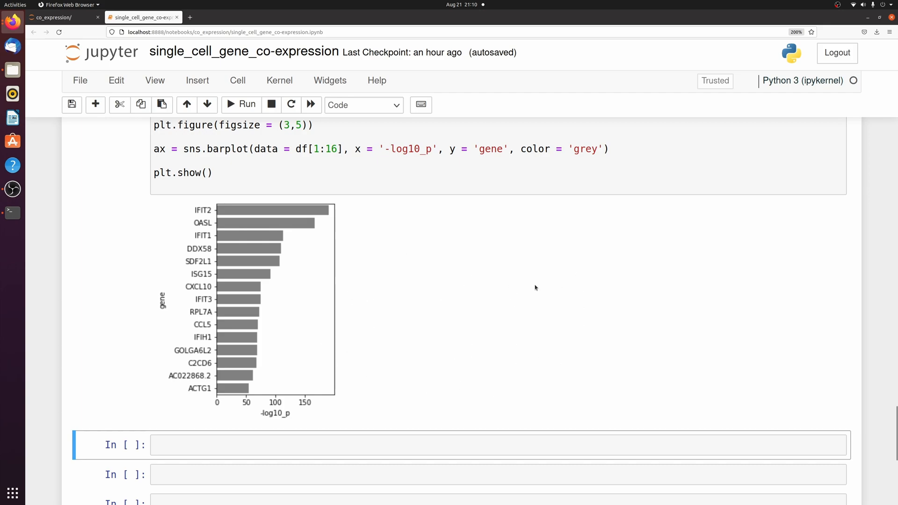